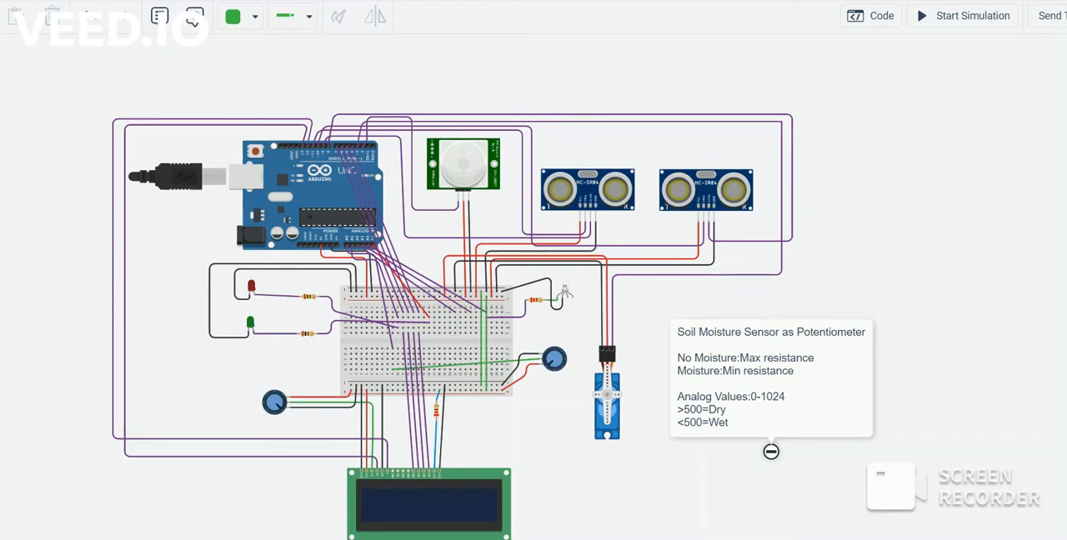
Show the Arduino sketch's moisture if/else logic deciding dry versus wet garbage.
{"action": "left_click", "coordinate": [871, 15]}
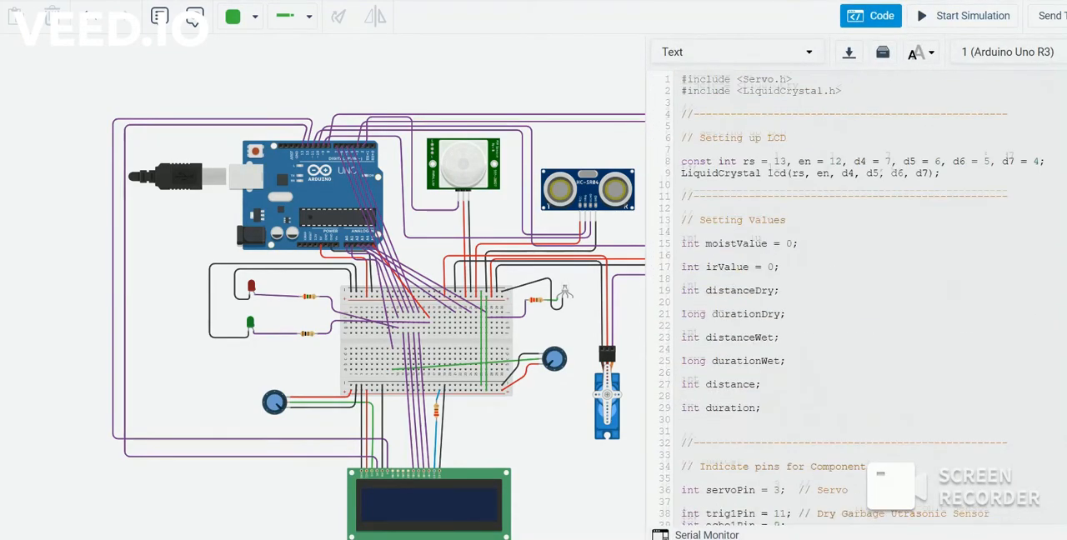
{"action": "scroll", "scroll_direction": "down", "scroll_amount": 3}
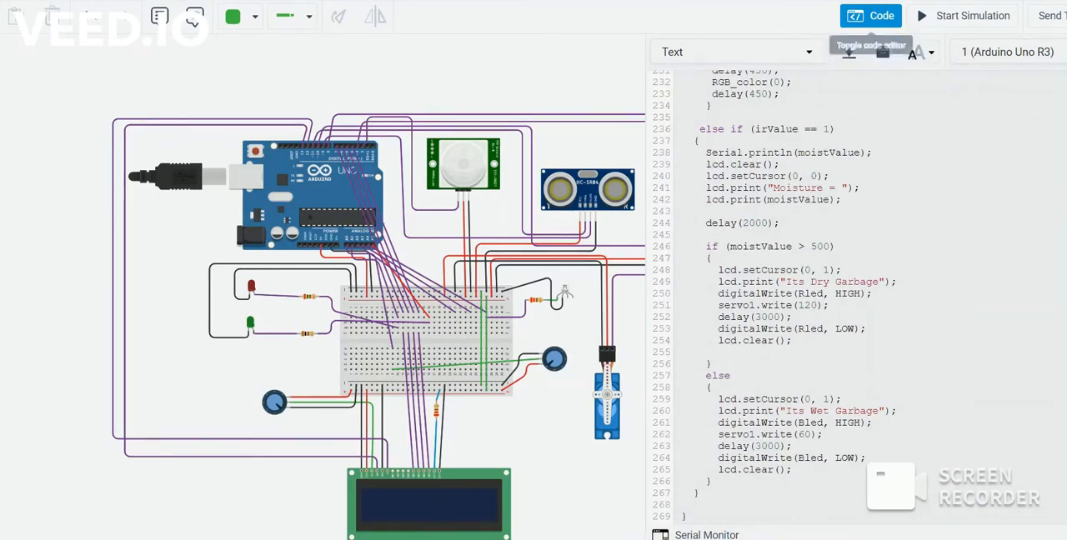
Hide the code editor so the whole waste-sorting circuit is visible again.
{"action": "left_click", "coordinate": [871, 15]}
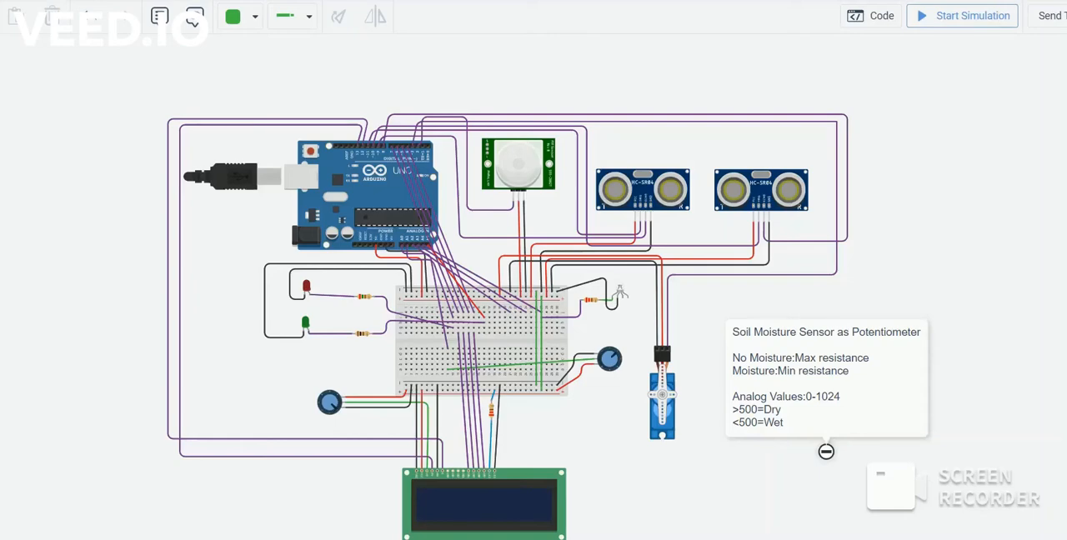
Start the simulation so the LCD shows the welcome message, then DRY 72 and WET 74.
{"action": "left_click", "coordinate": [960, 15]}
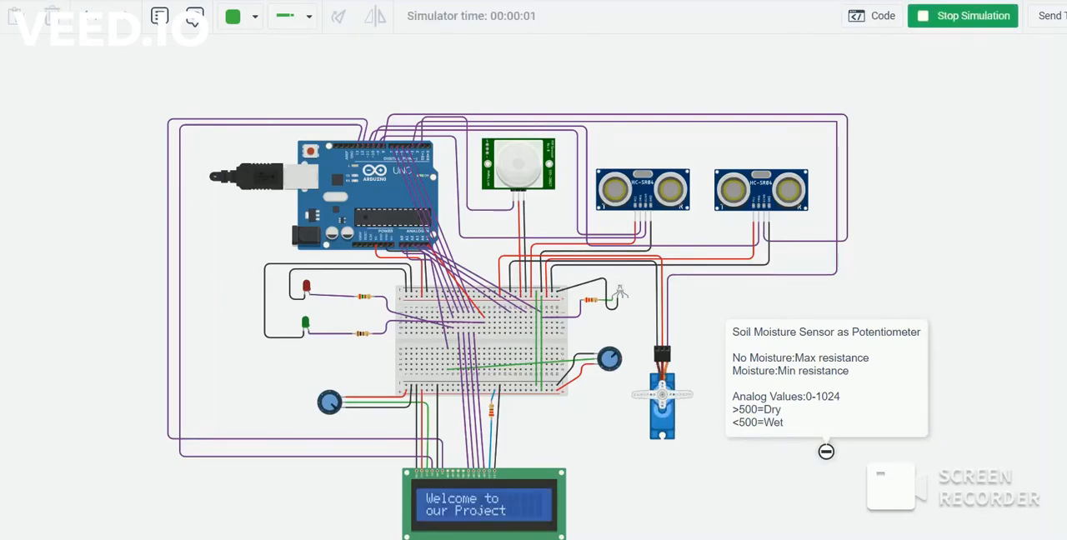
{"action": "left_click", "coordinate": [517, 163]}
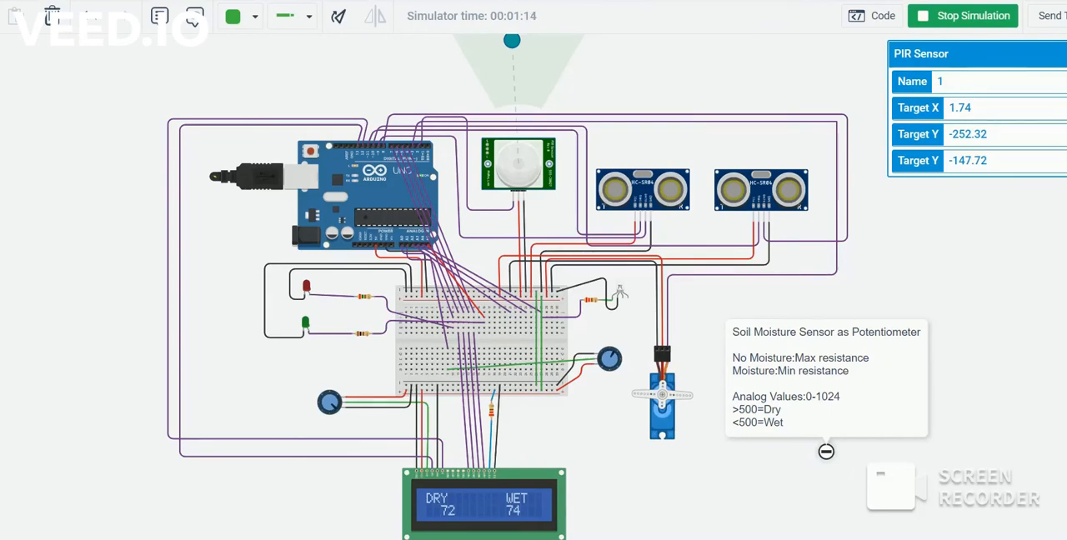
Select an ultrasonic sensor to change its distance so the LCD reads WET 76.
{"action": "left_click", "coordinate": [642, 190]}
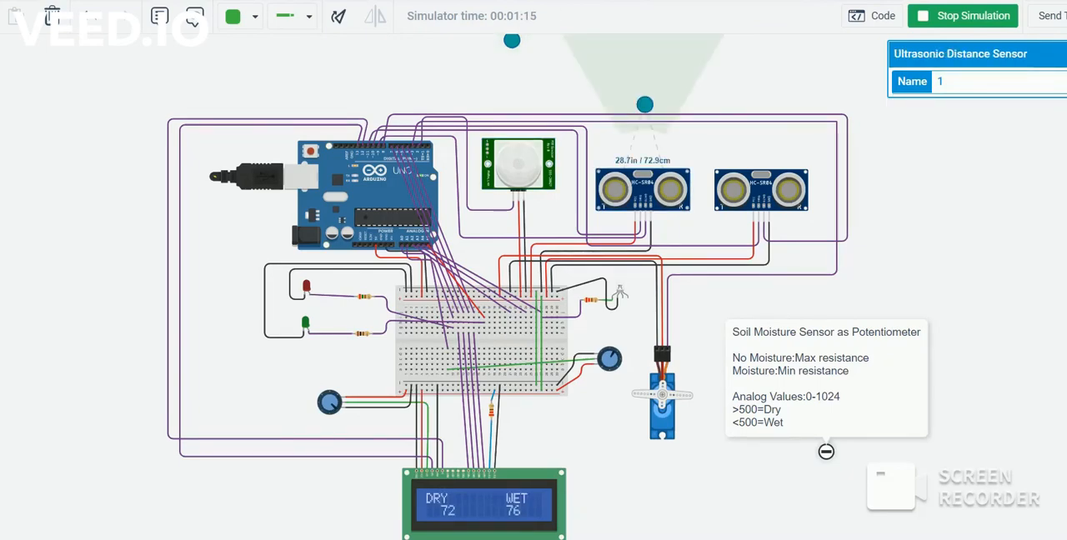